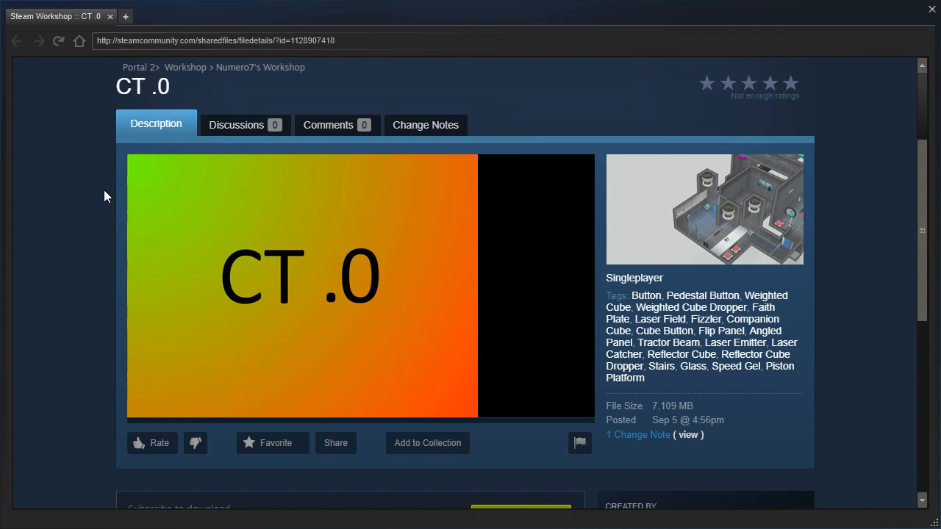
- Scroll to the CT .0 description and select the difficulty word 'Glados'
scroll("down", 3)
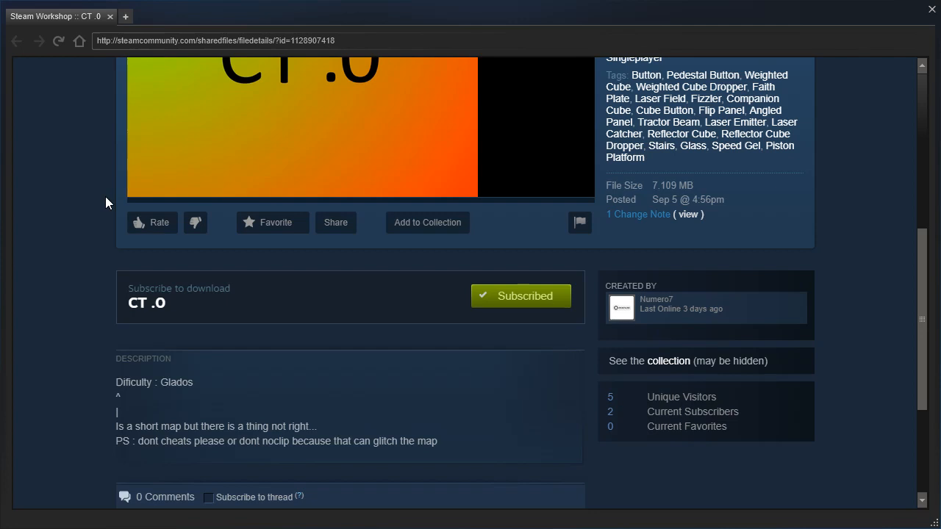
double_click(177, 381)
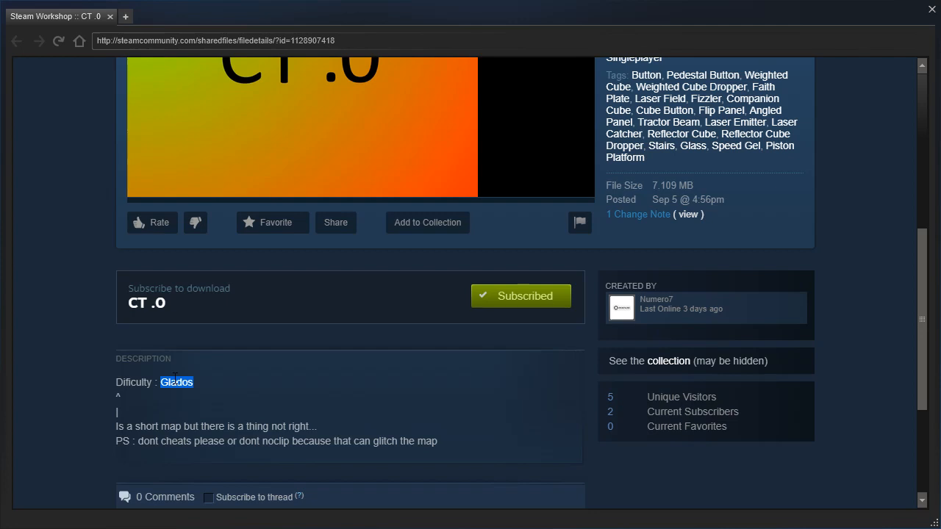
mouse_move(205, 381)
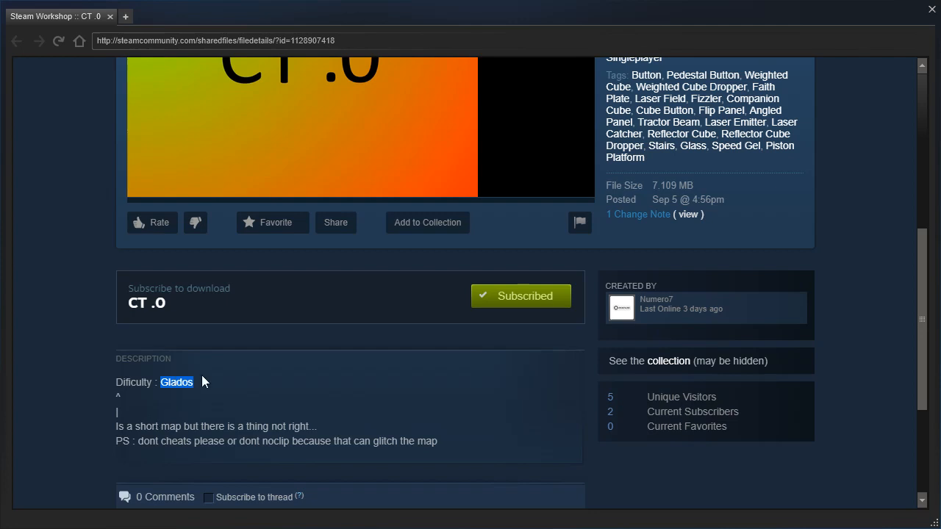
mouse_move(54, 366)
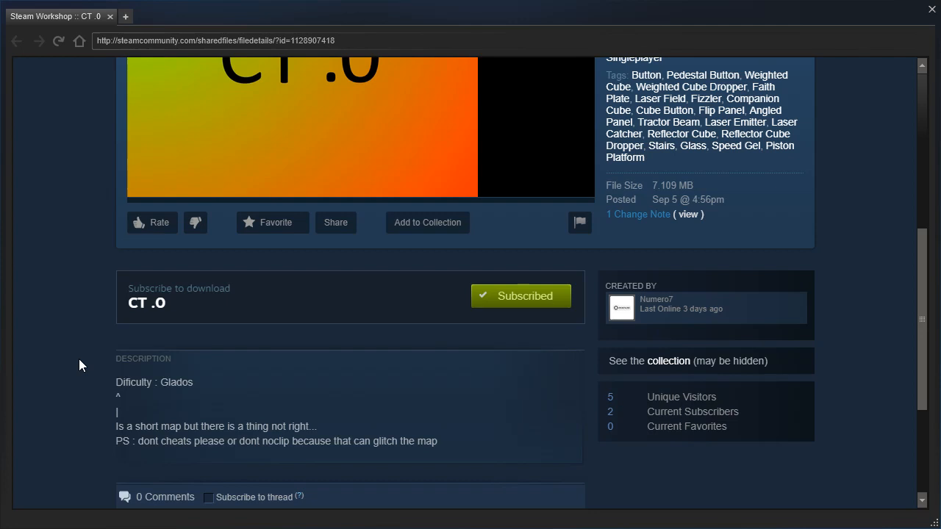
mouse_move(157, 419)
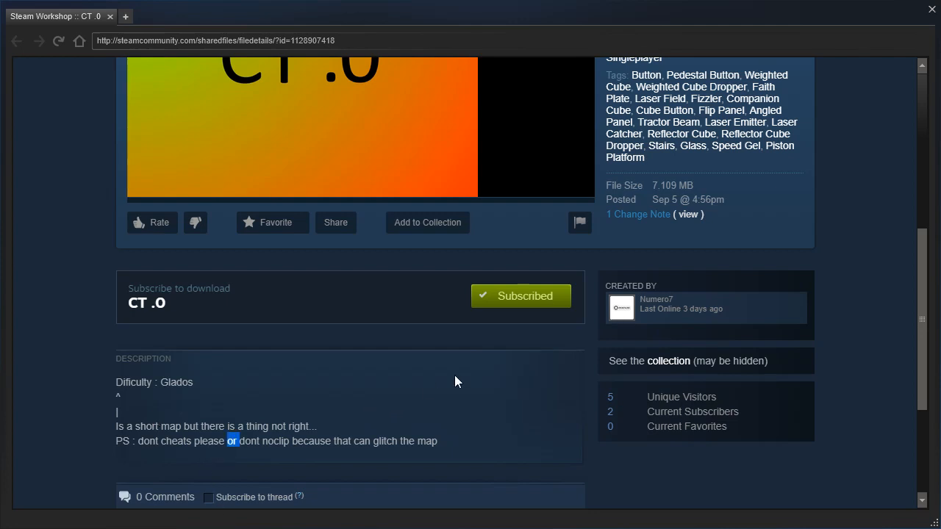
scroll("up", 3)
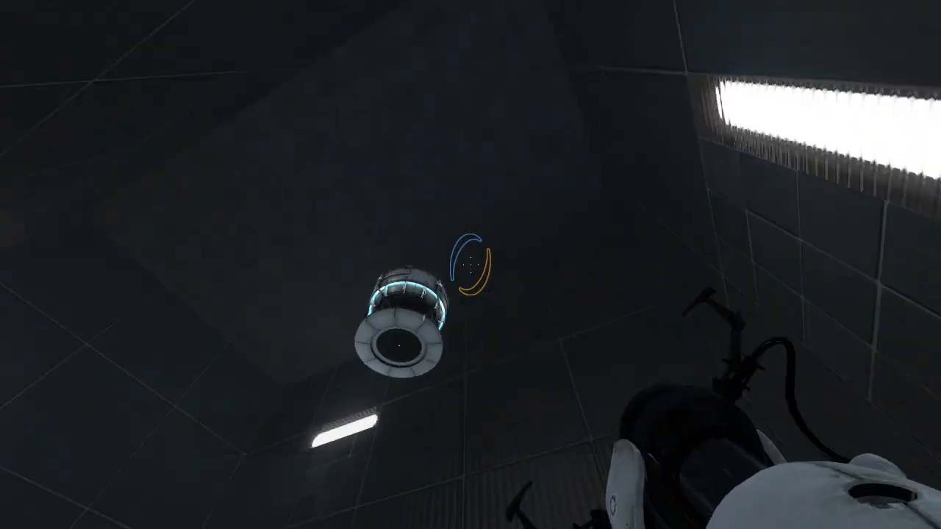
mouse_move(470, 264)
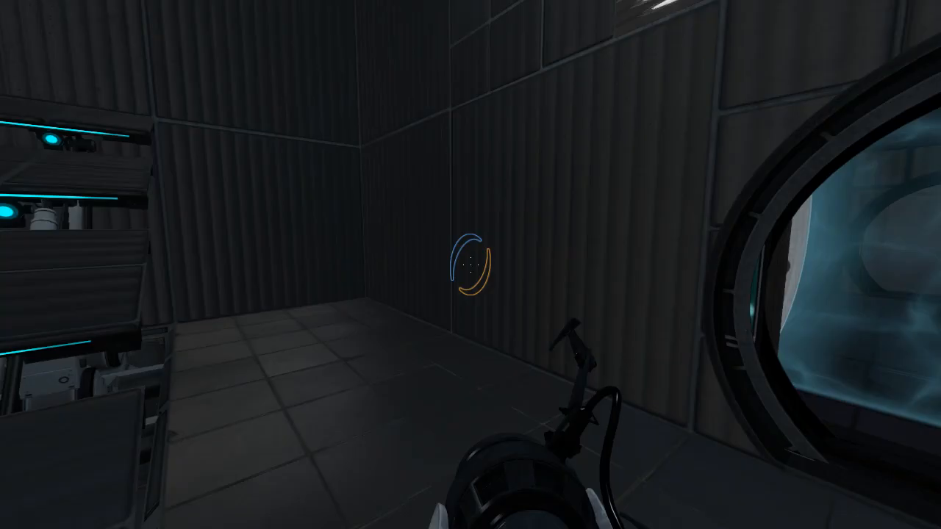
mouse_move(470, 265)
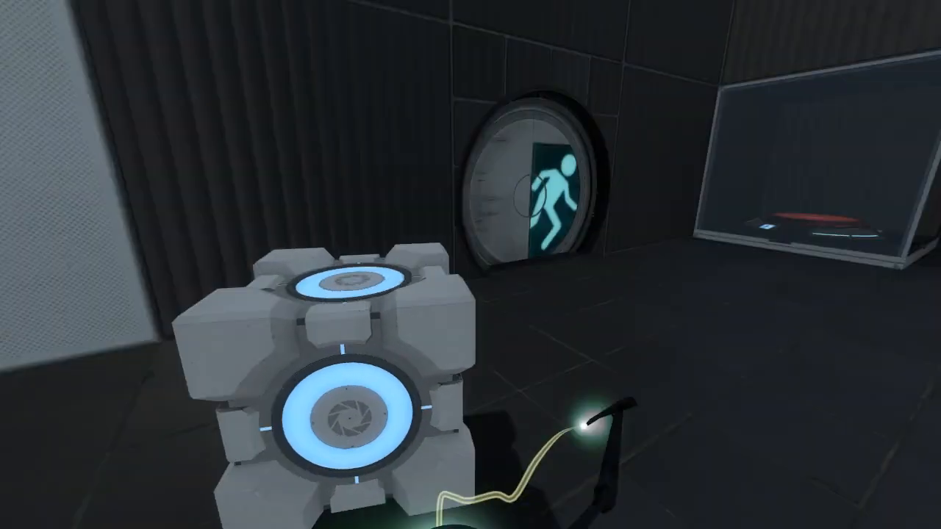
mouse_move(471, 264)
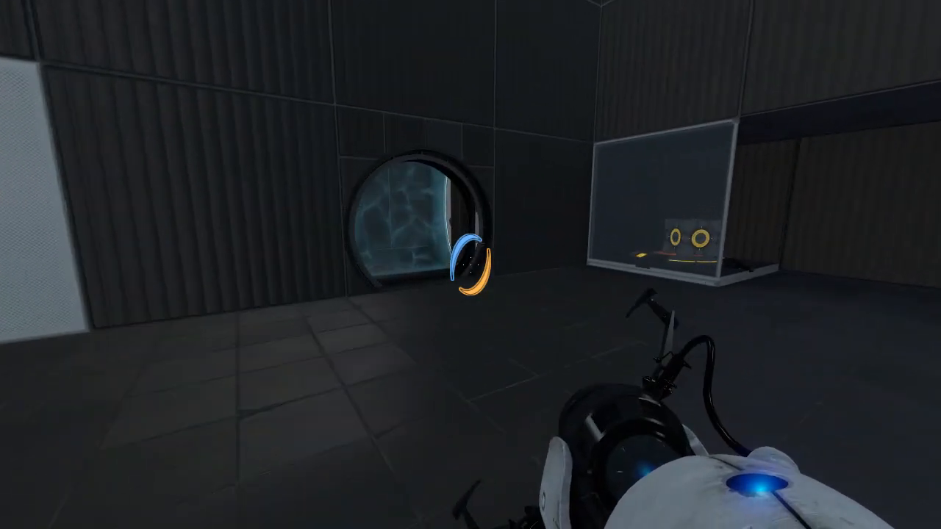
mouse_move(470, 264)
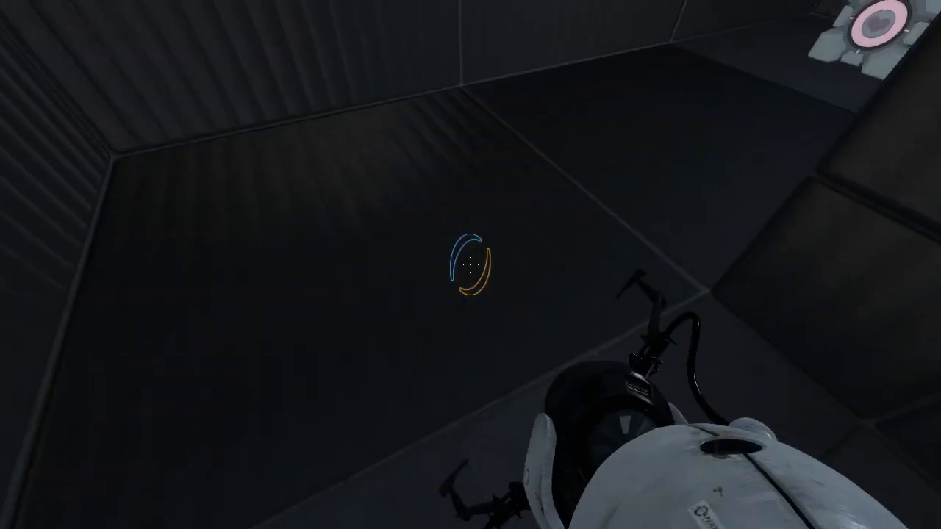
mouse_move(470, 265)
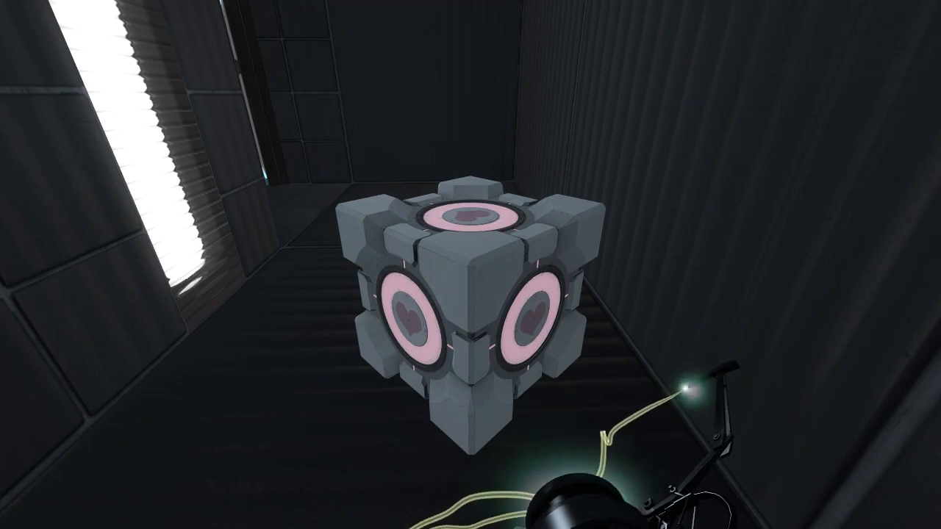
mouse_move(470, 264)
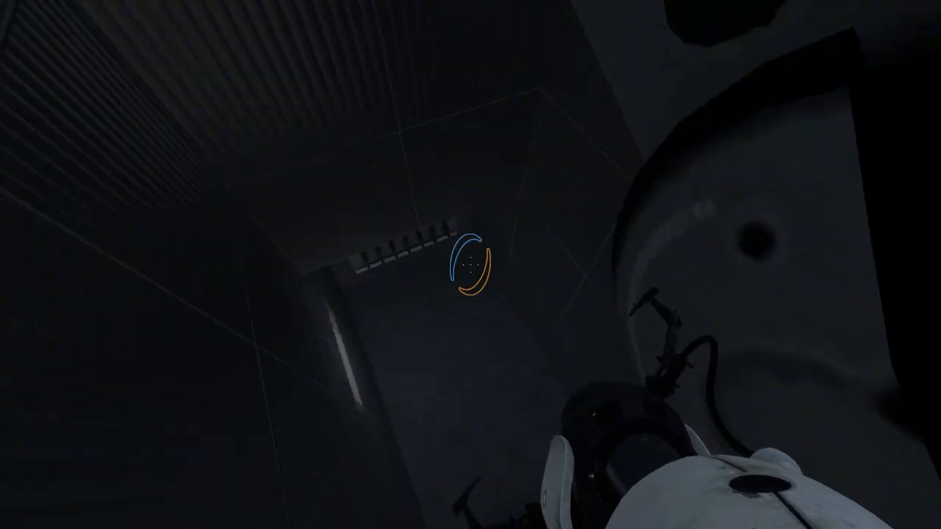
mouse_move(471, 264)
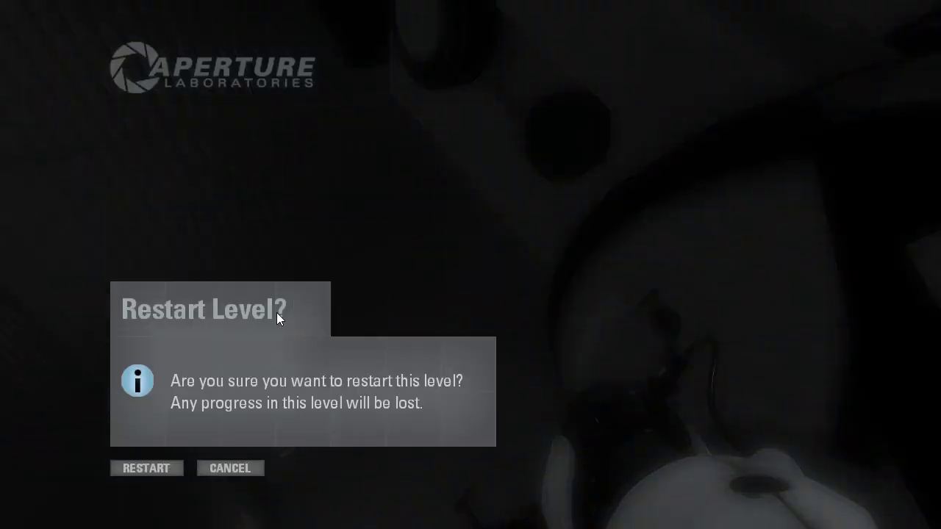
- Confirm RESTART to reload CT .0 and discard chamber progress
left_click(145, 468)
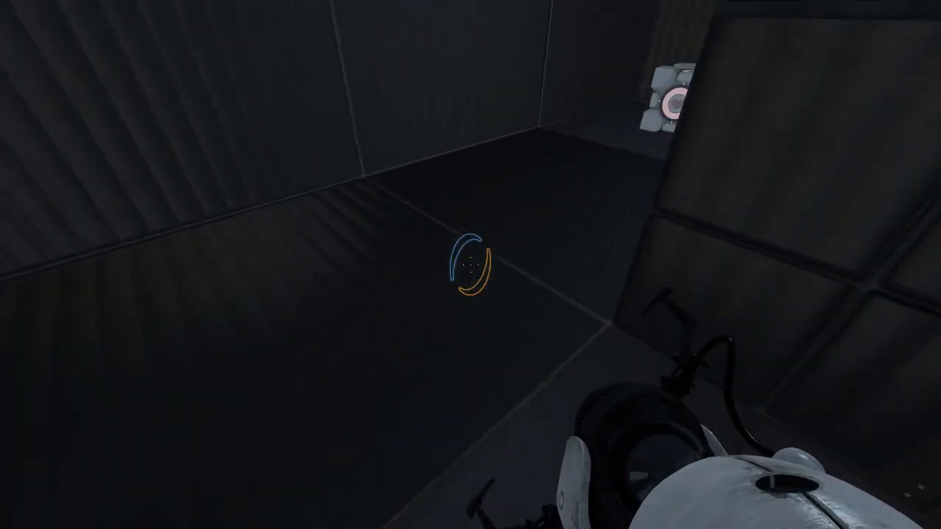
mouse_move(470, 264)
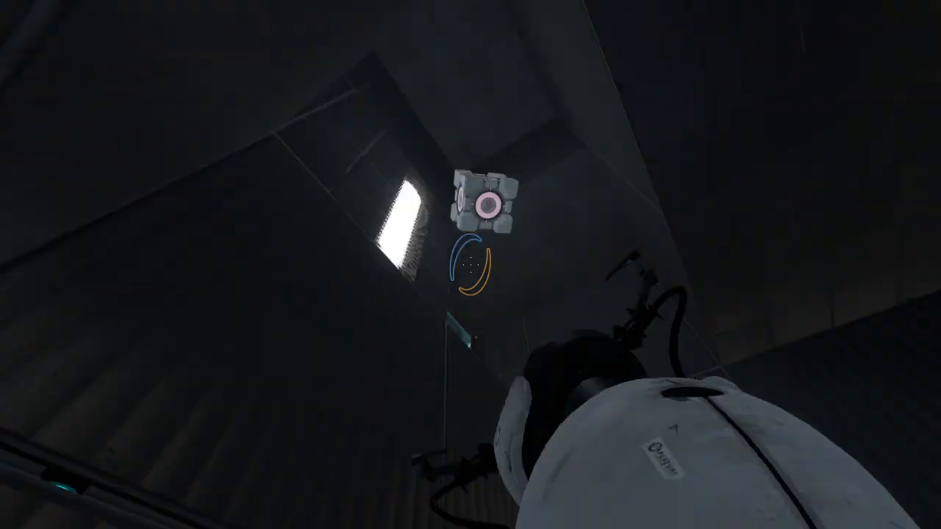
mouse_move(471, 265)
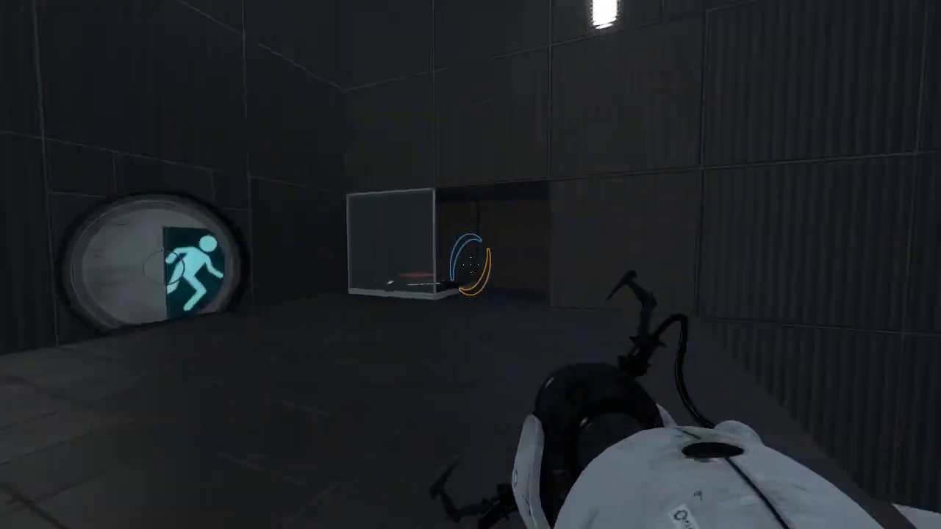
- Fire portals on the chamber walls to reach the cube dispenser room
left_click(471, 265)
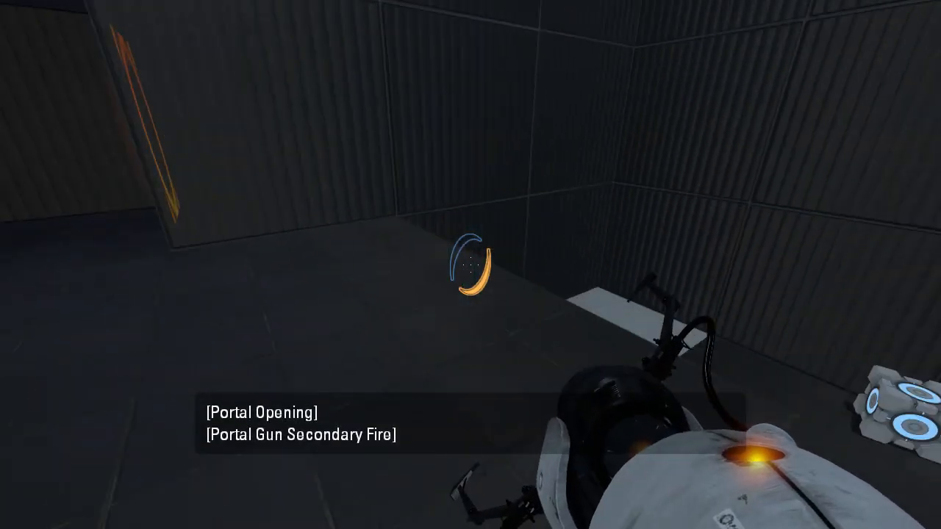
left_click(470, 264)
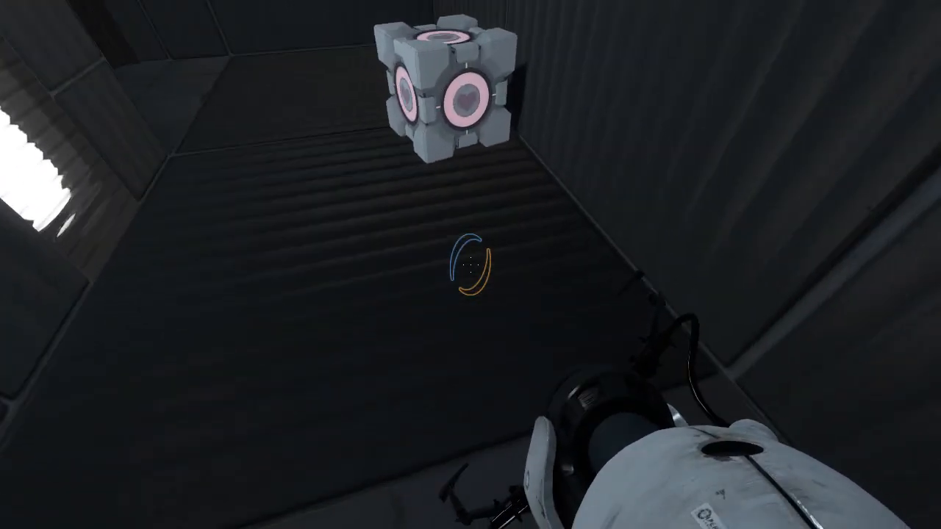
mouse_move(470, 265)
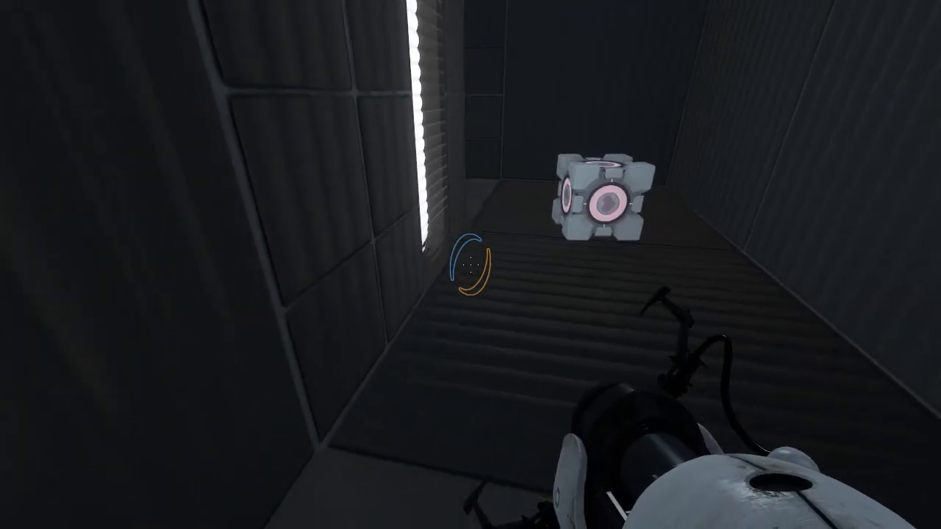
left_click(470, 264)
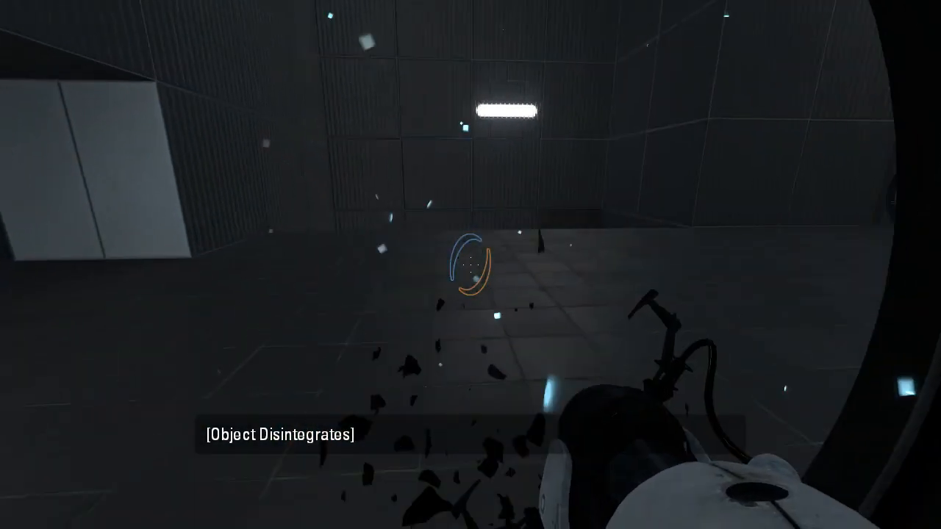
mouse_move(471, 264)
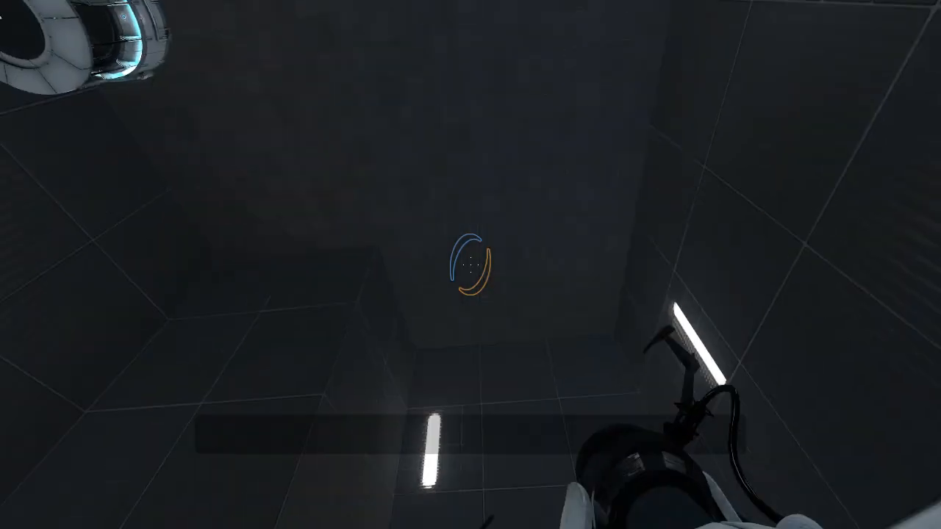
mouse_move(470, 265)
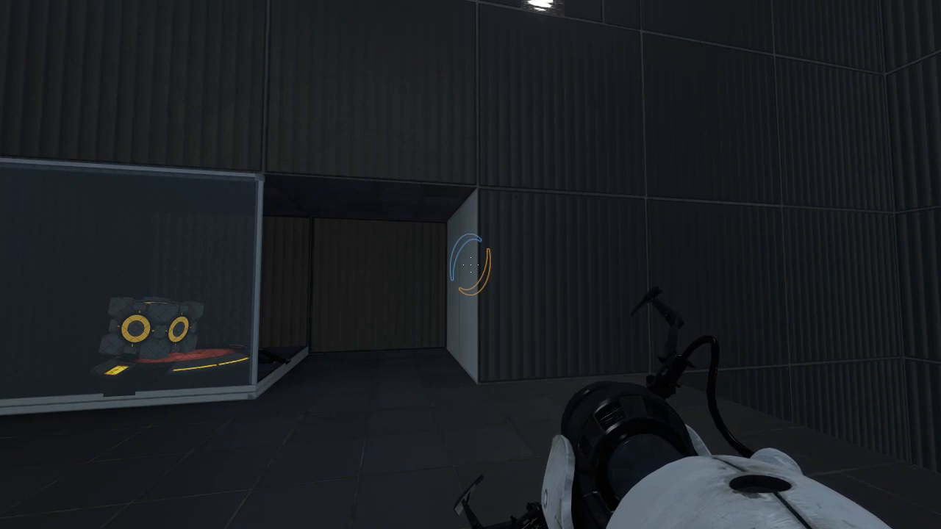
mouse_move(470, 264)
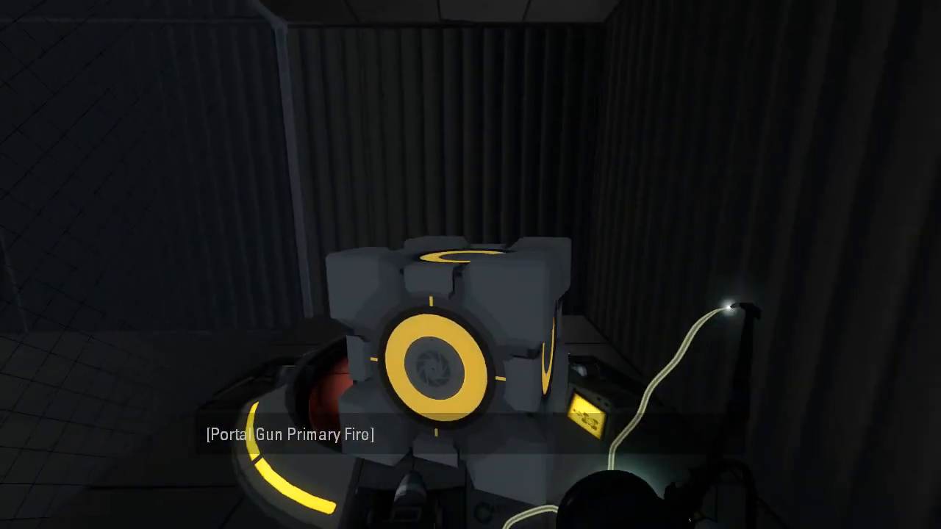
- Carry the cube through the fizzler and return to the dispenser
left_click(471, 265)
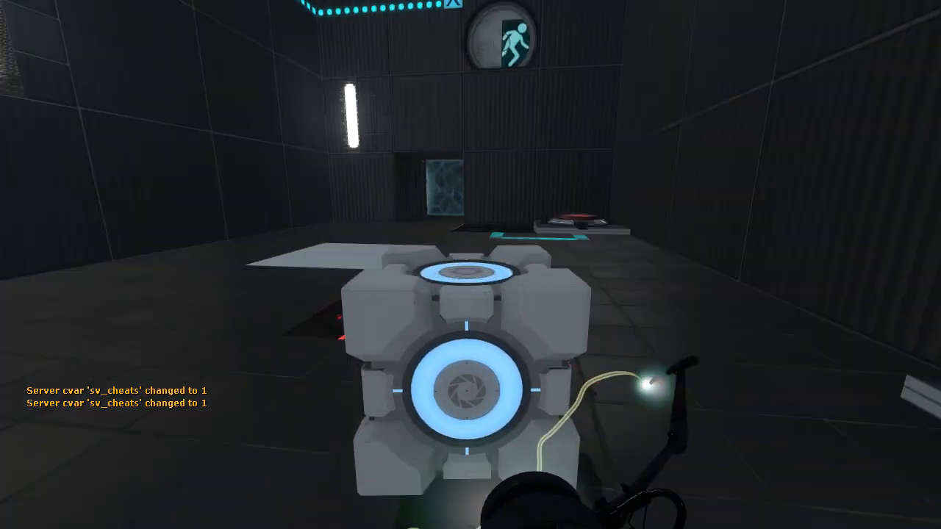
mouse_move(470, 265)
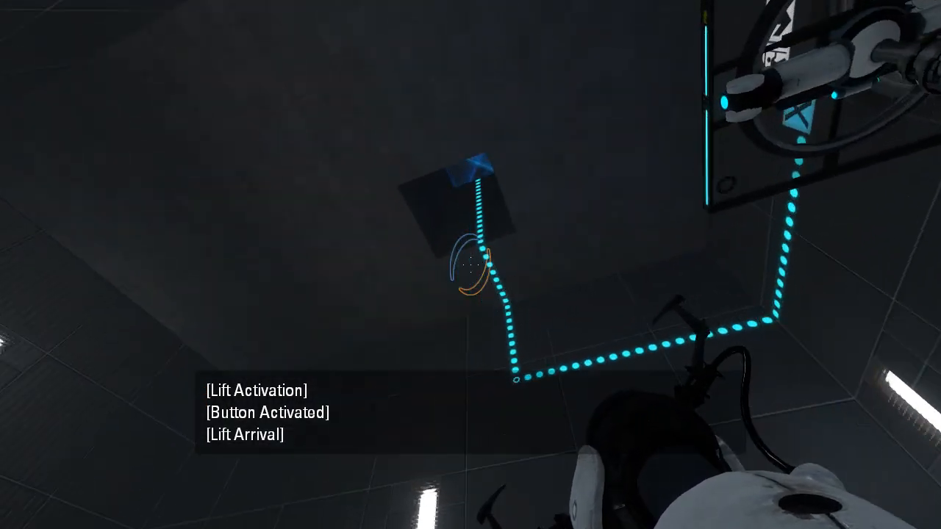
mouse_move(470, 264)
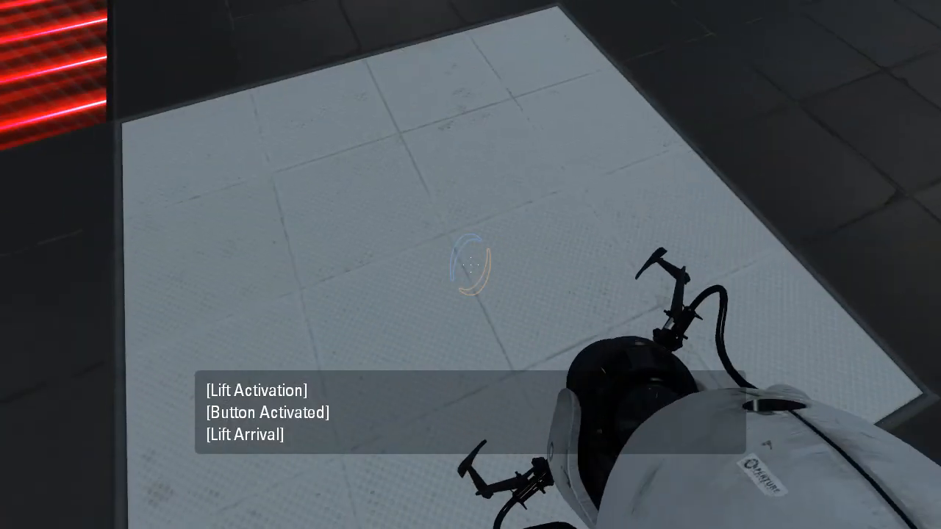
mouse_move(470, 265)
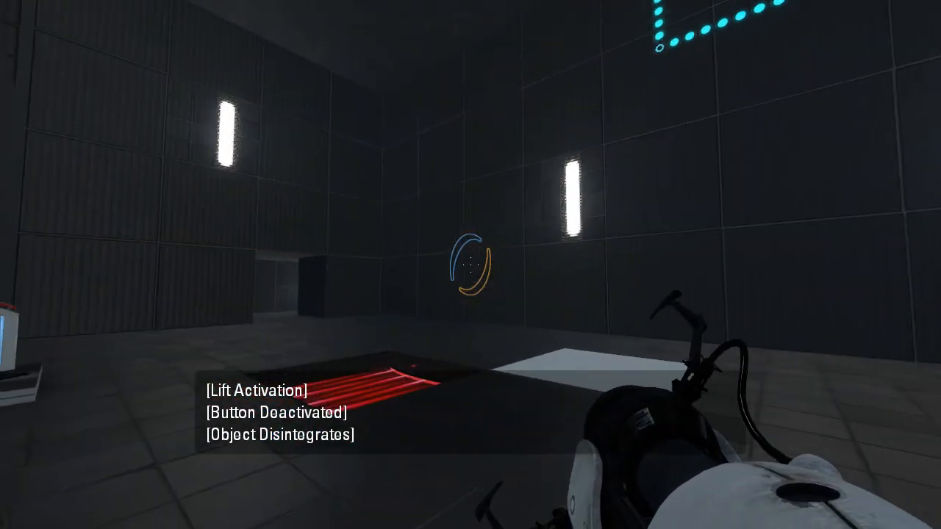
mouse_move(470, 265)
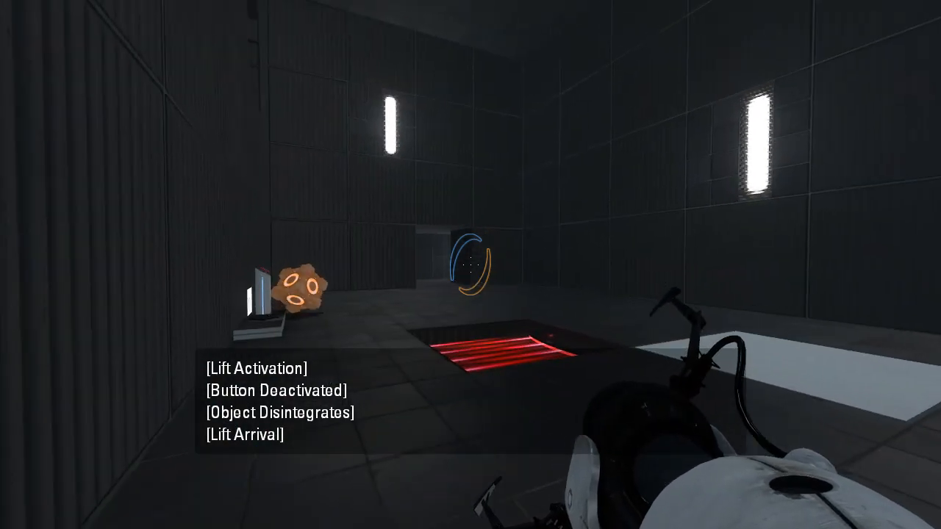
mouse_move(471, 265)
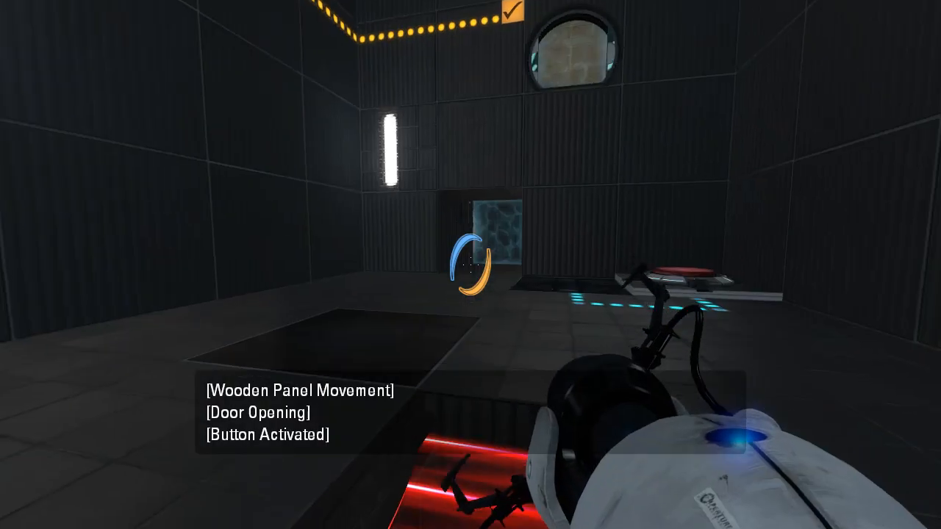
mouse_move(470, 264)
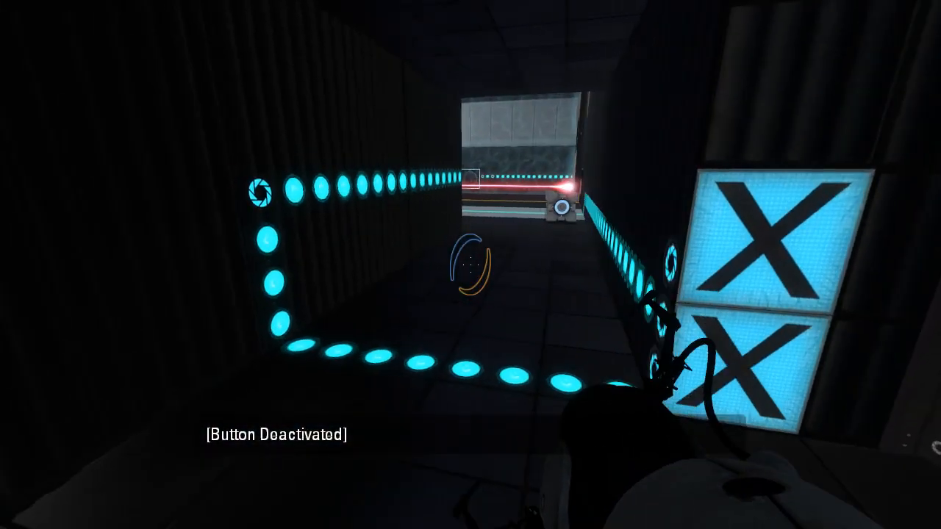
mouse_move(470, 264)
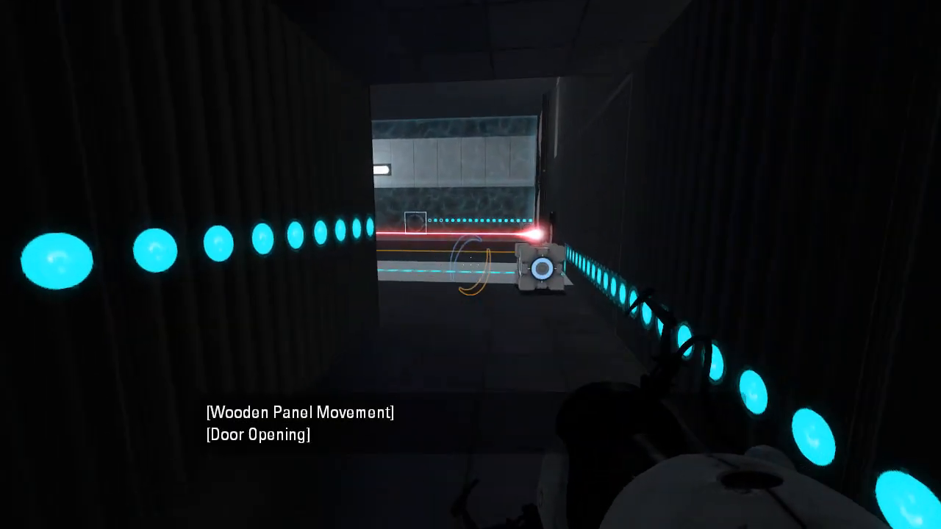
mouse_move(471, 264)
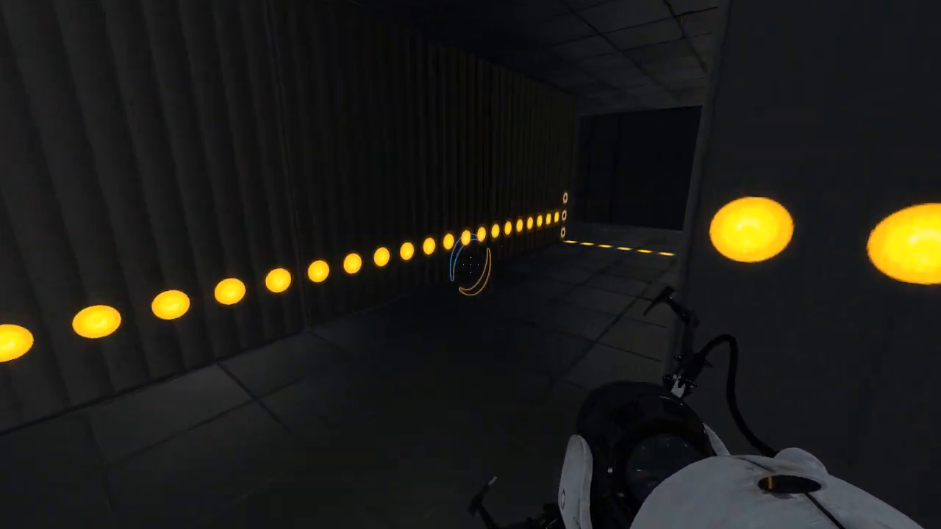
mouse_move(470, 265)
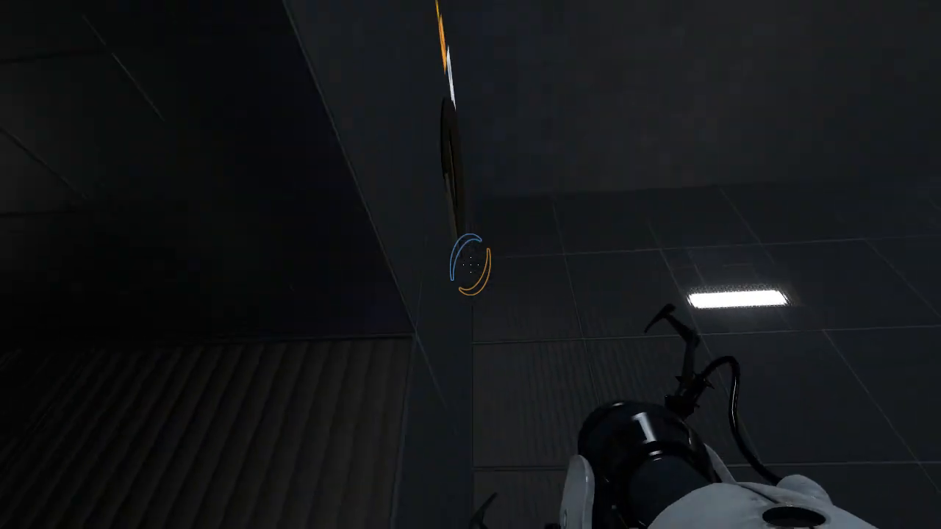
mouse_move(470, 265)
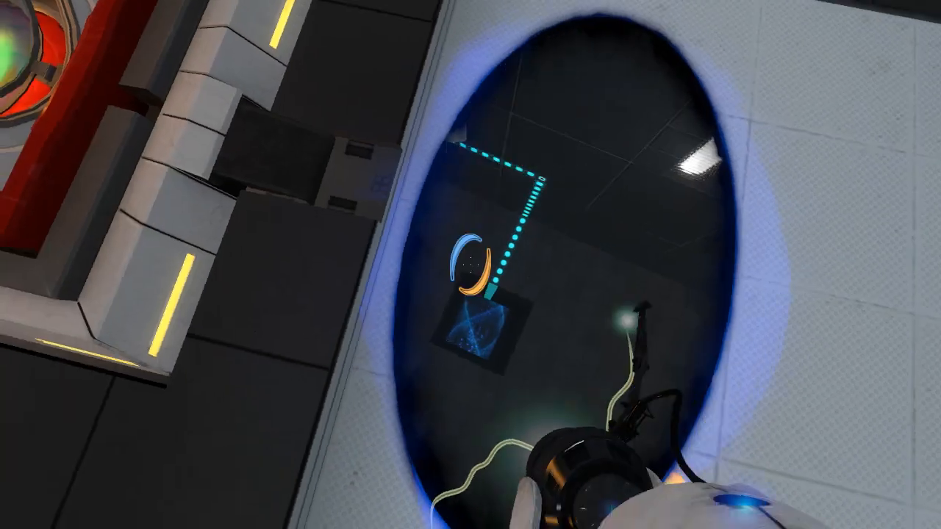
mouse_move(470, 264)
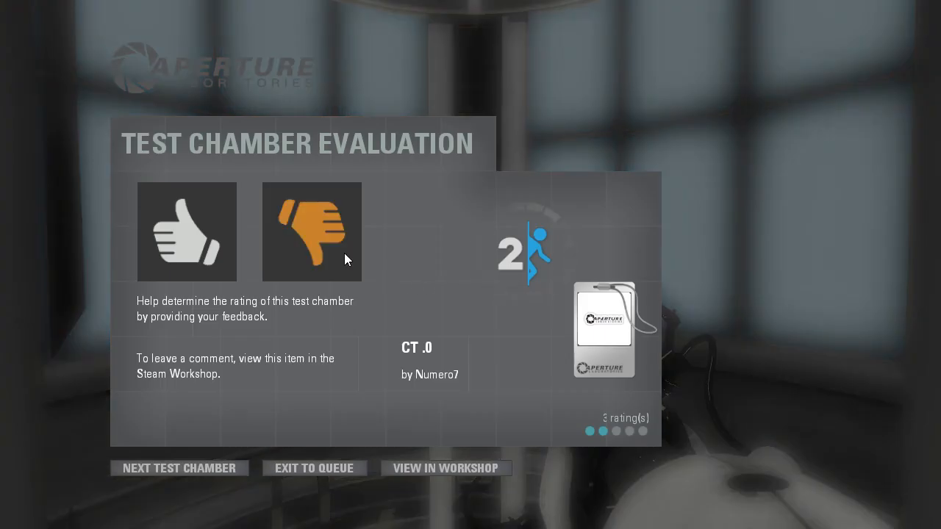
- Rate the CT .0 chamber with the thumbs-down icon
left_click(312, 232)
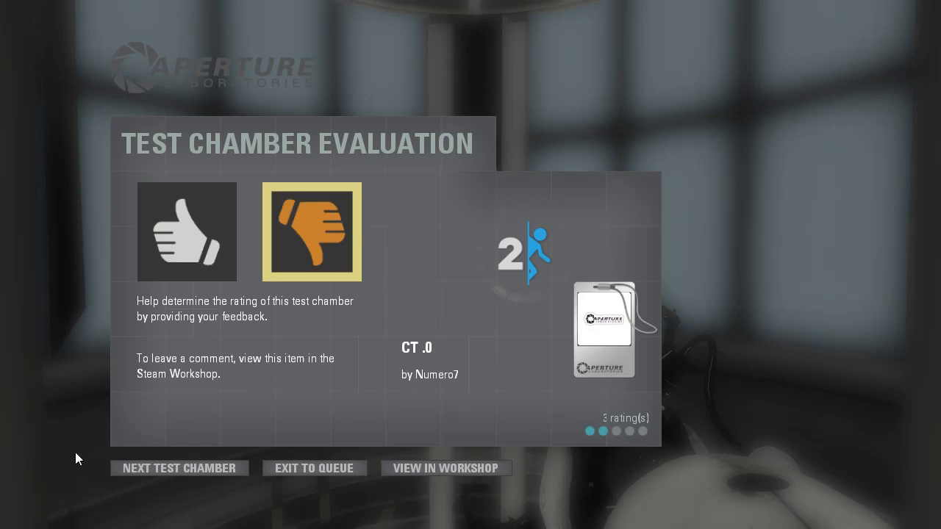